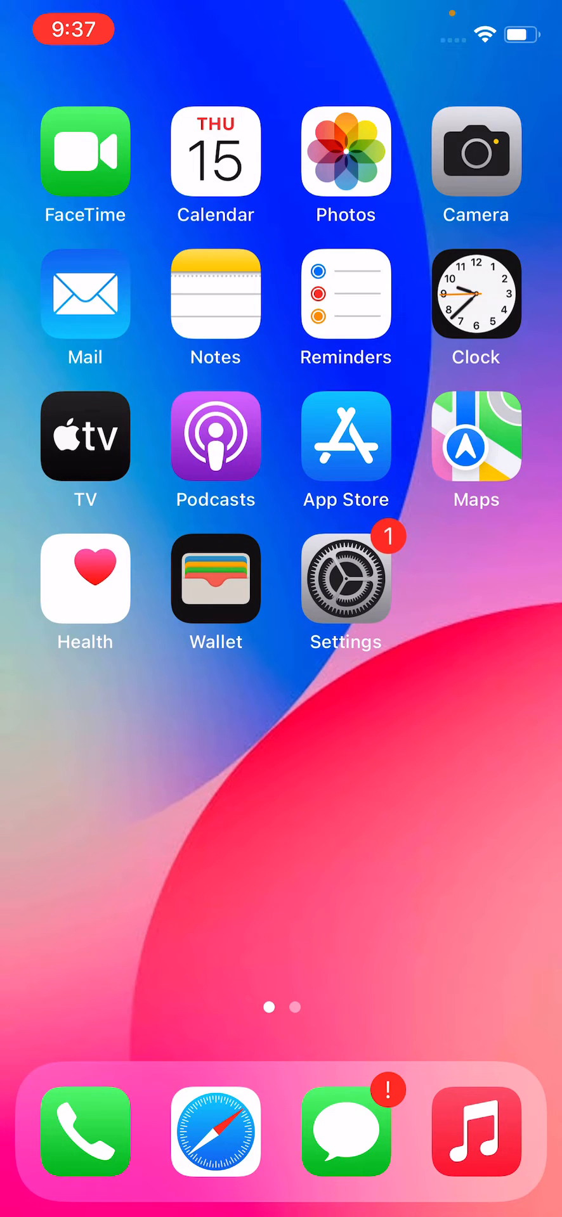
# Load Google in Safari to check that the internet connection works
pyautogui.click(215, 1130)
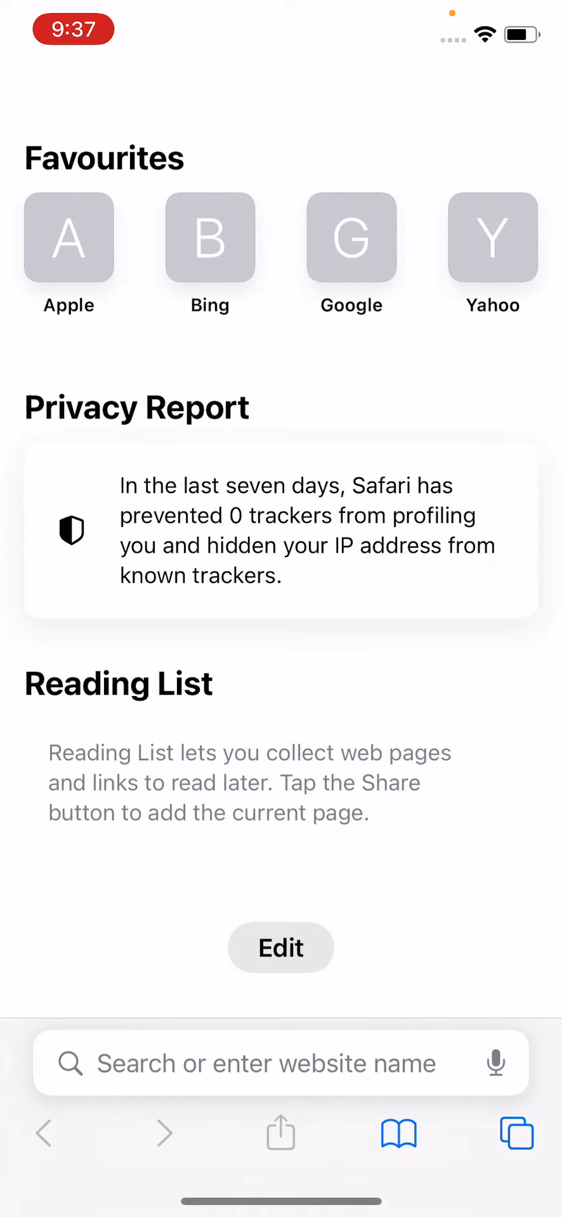
pyautogui.click(351, 237)
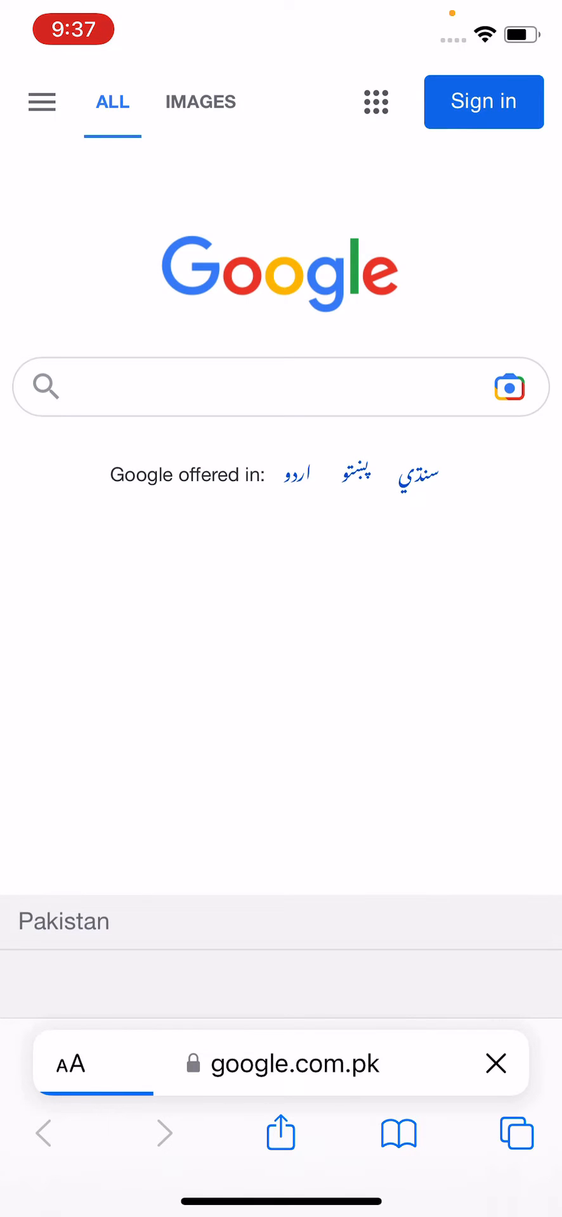
pyautogui.click(513, 1134)
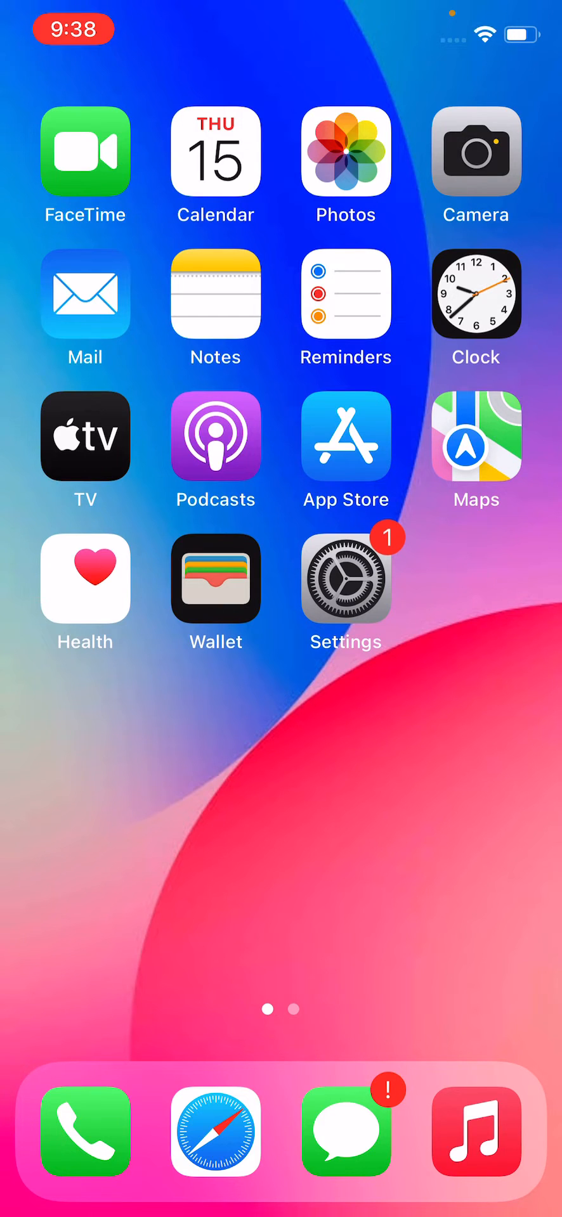
pyautogui.click(346, 578)
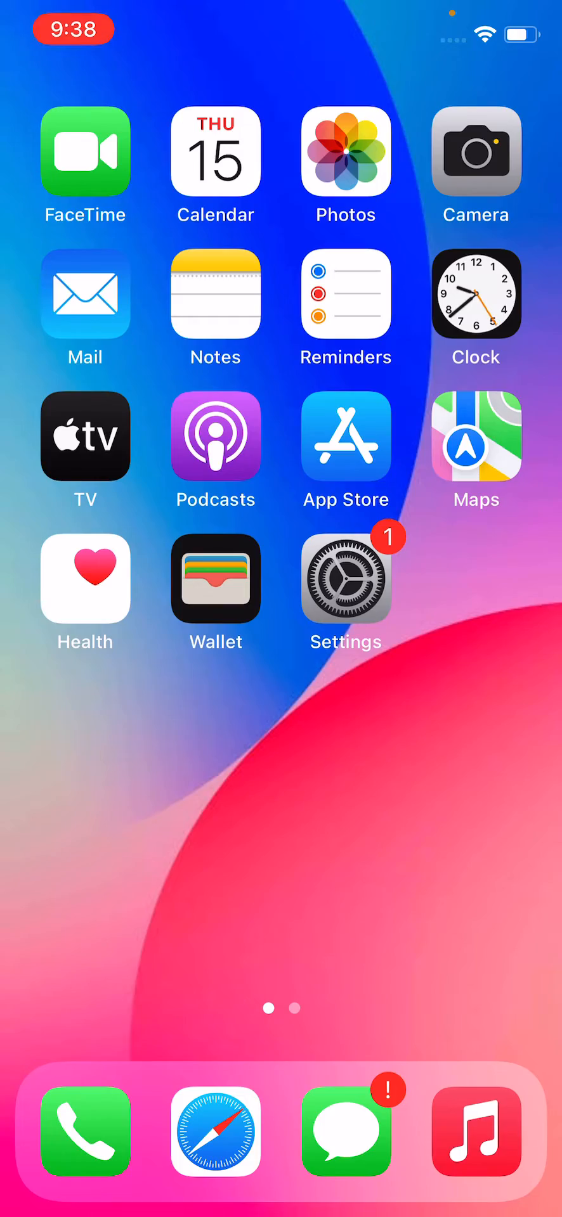
pyautogui.click(346, 578)
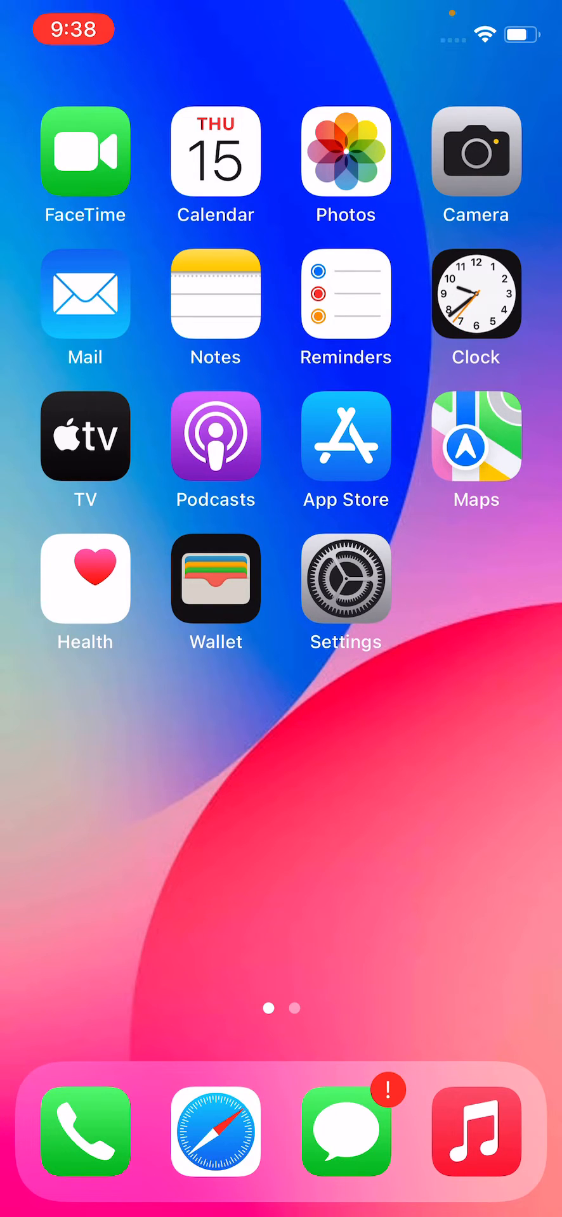
# Review the In-App Purchases options under Screen Time store purchase restrictions
pyautogui.click(346, 580)
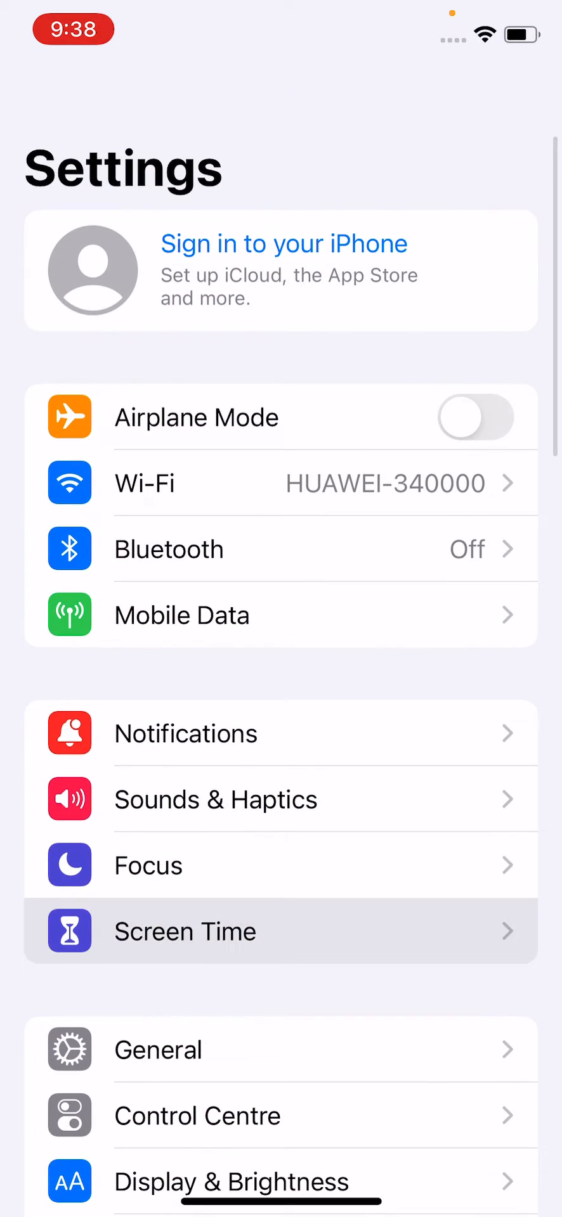
pyautogui.click(281, 931)
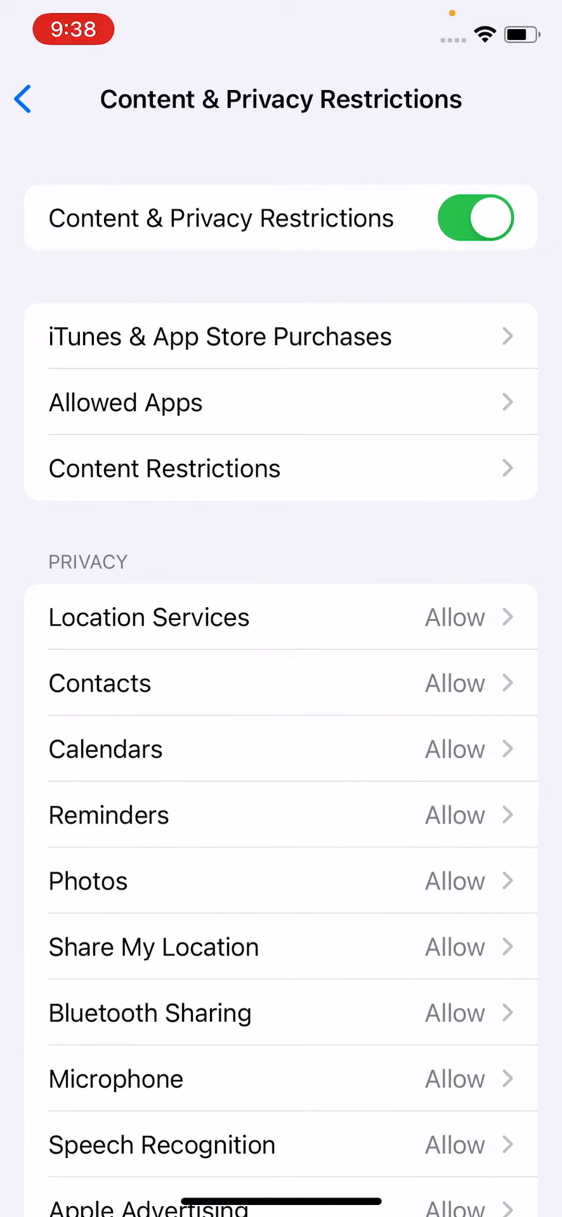
pyautogui.click(281, 336)
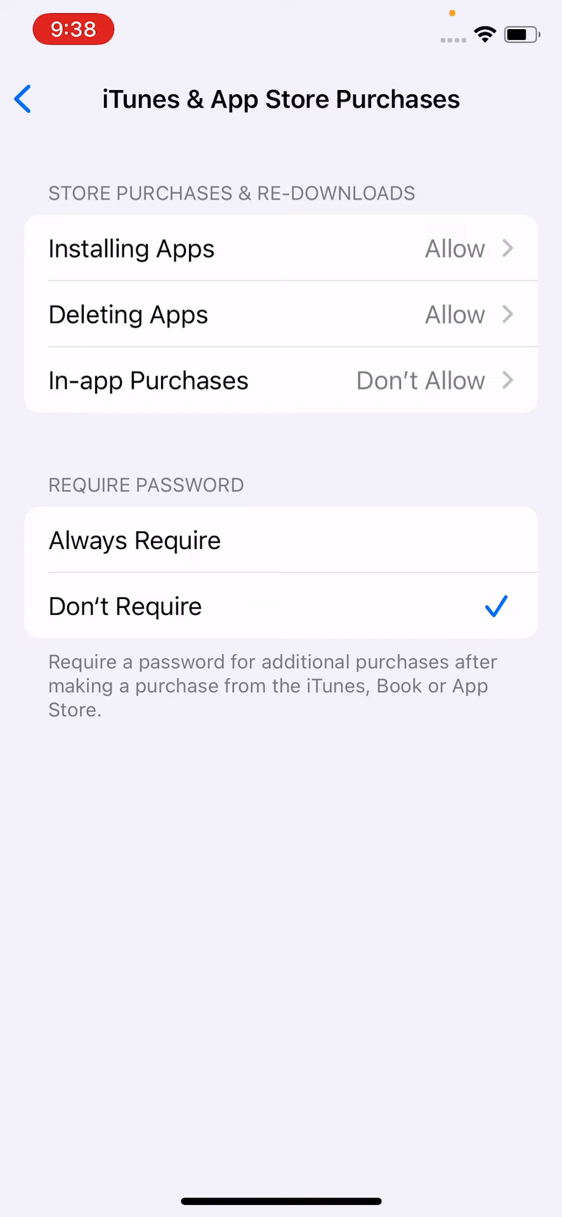
pyautogui.click(281, 380)
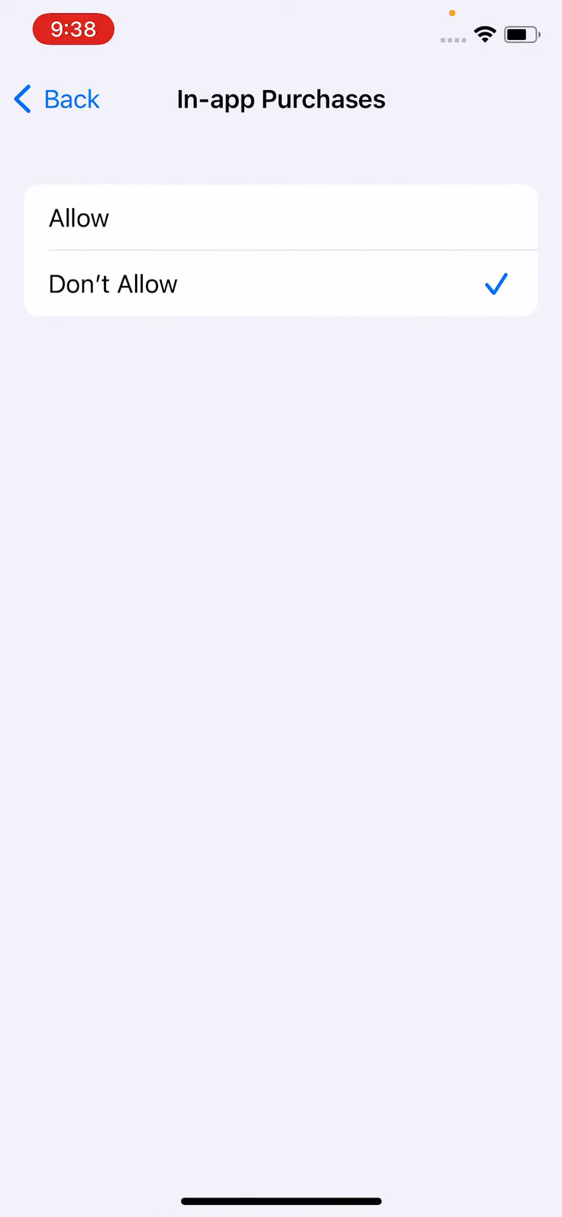
# Bring up the Reset All Settings confirmation from Settings
pyautogui.click(55, 100)
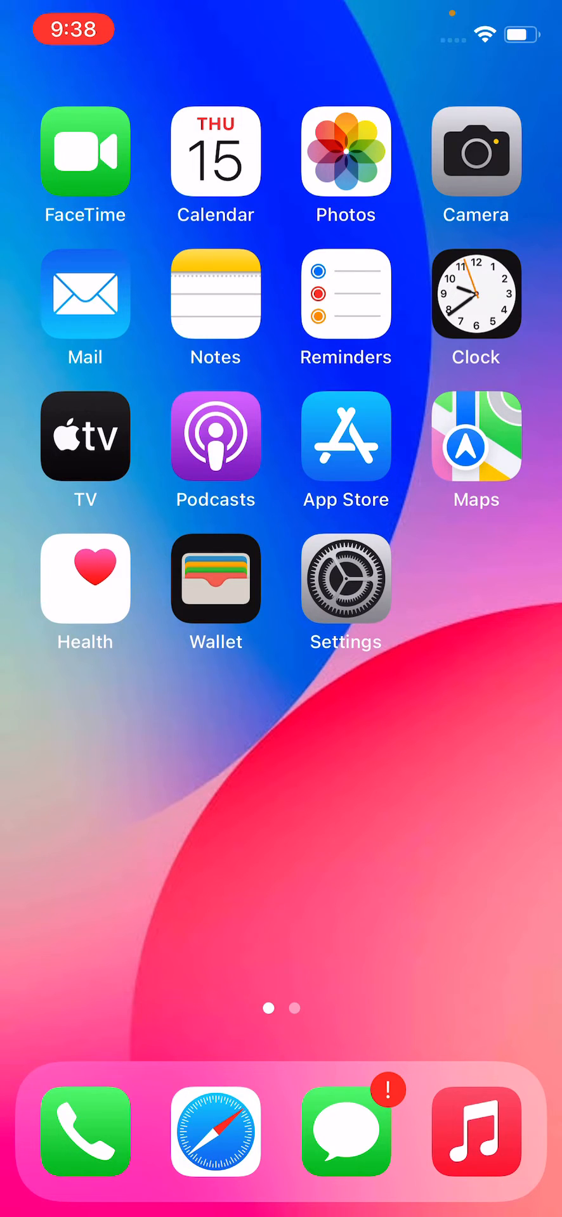
pyautogui.click(345, 591)
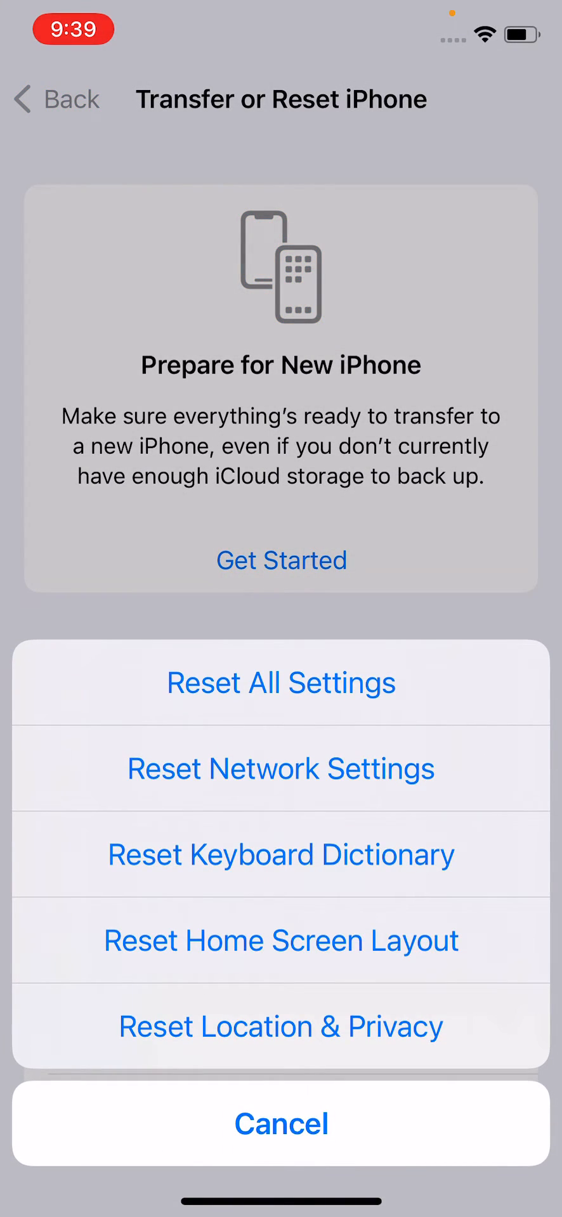
pyautogui.click(281, 682)
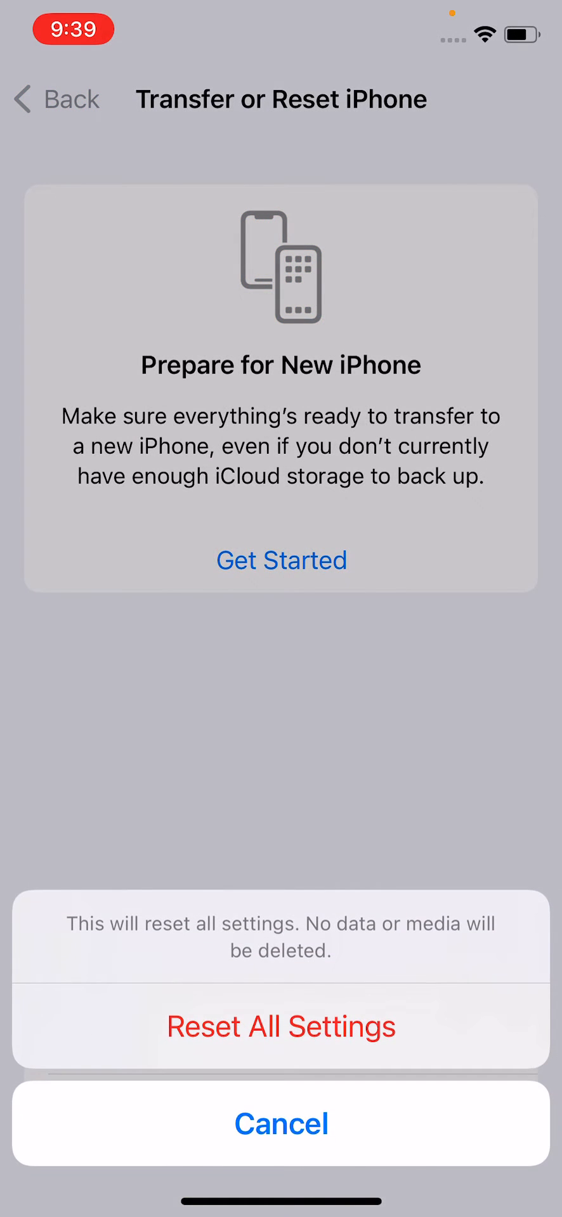